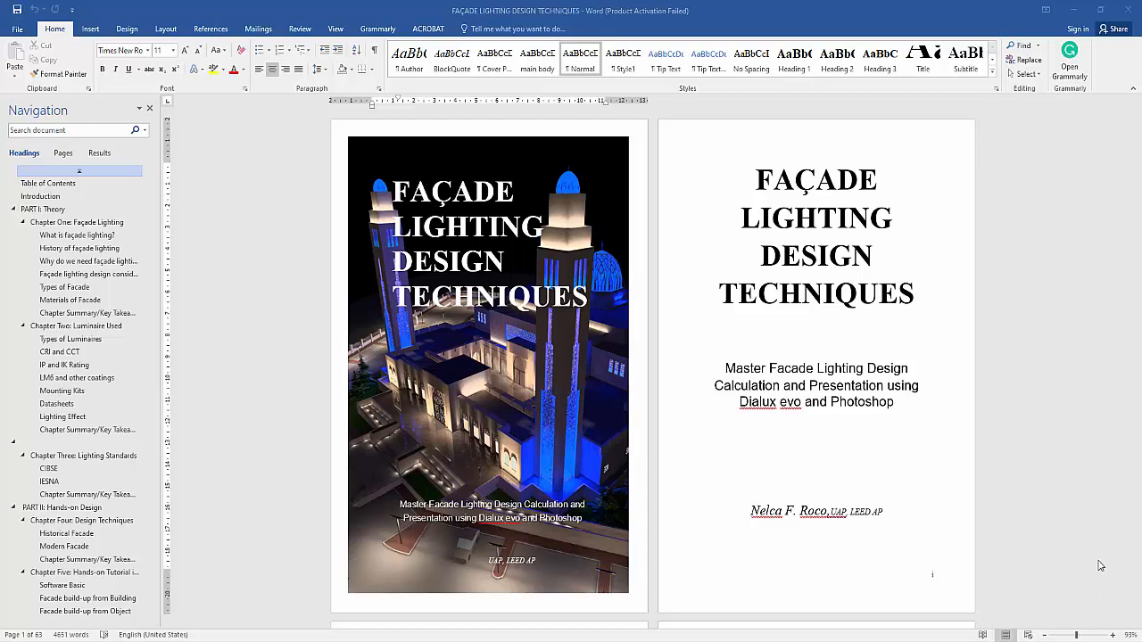
pyautogui.moveTo(896, 417)
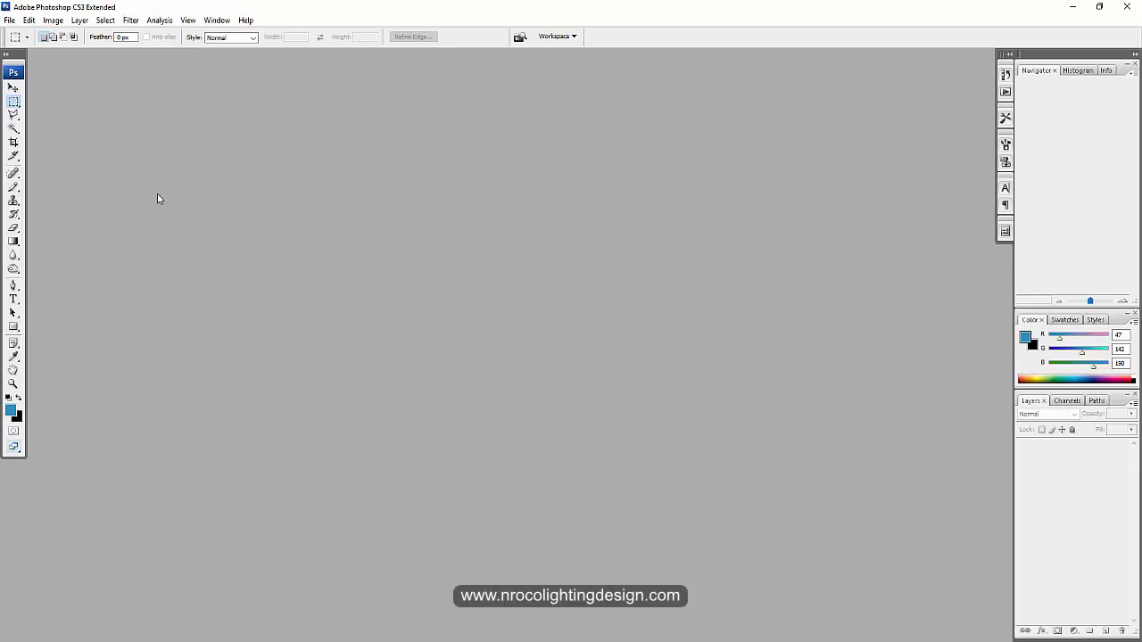
# Check the Image menu, then create a new untitled document with a white background from File > New
pyautogui.click(52, 20)
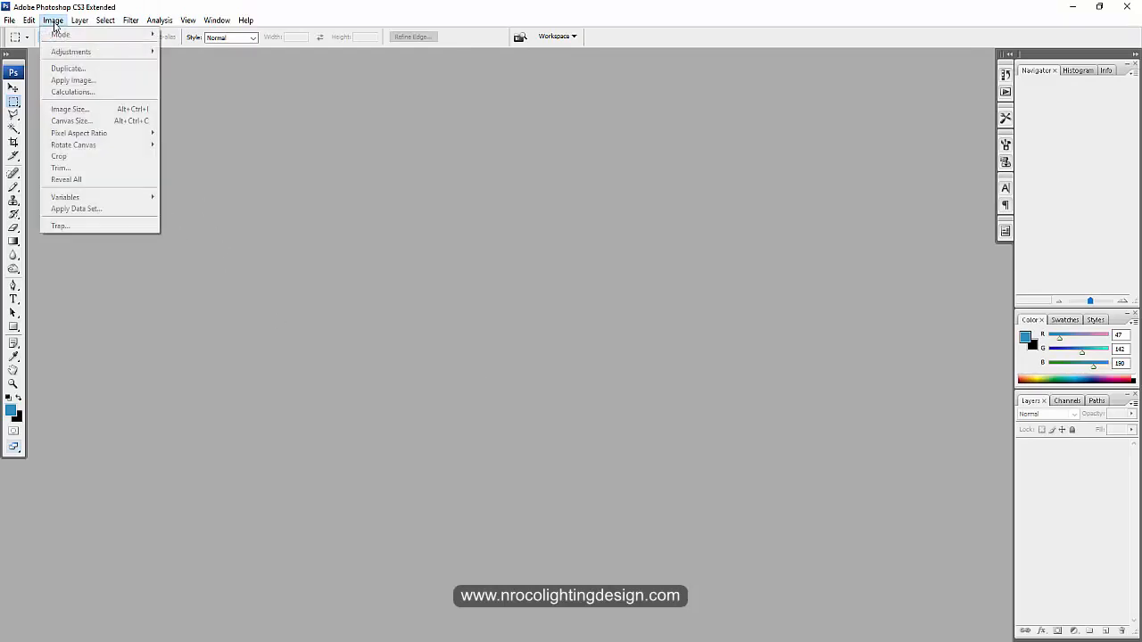
pyautogui.click(9, 19)
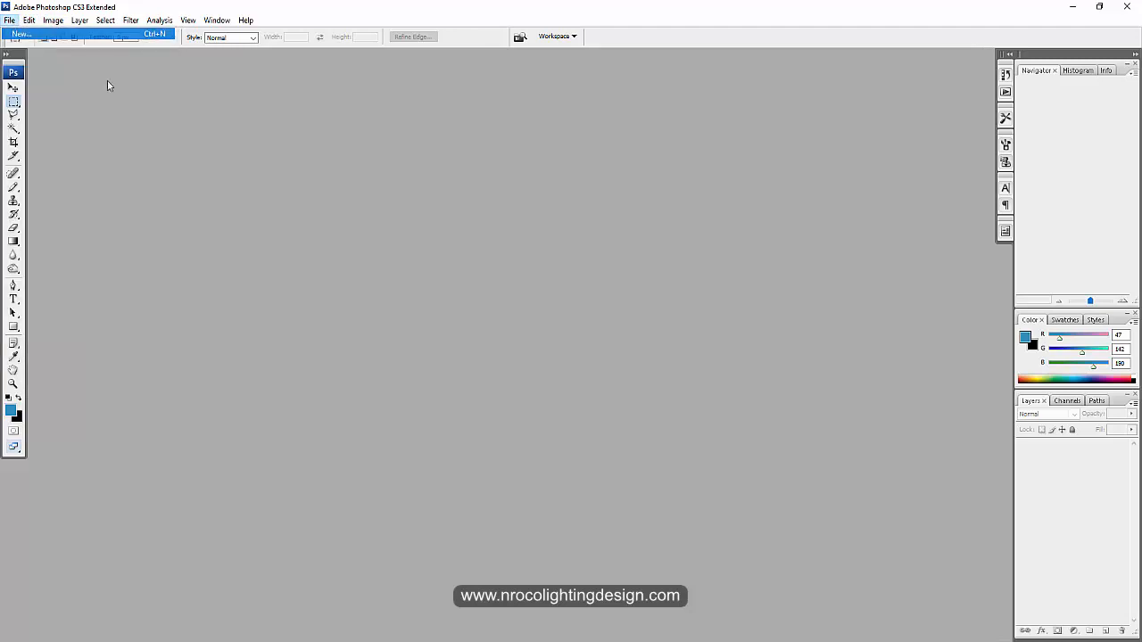
pyautogui.click(21, 34)
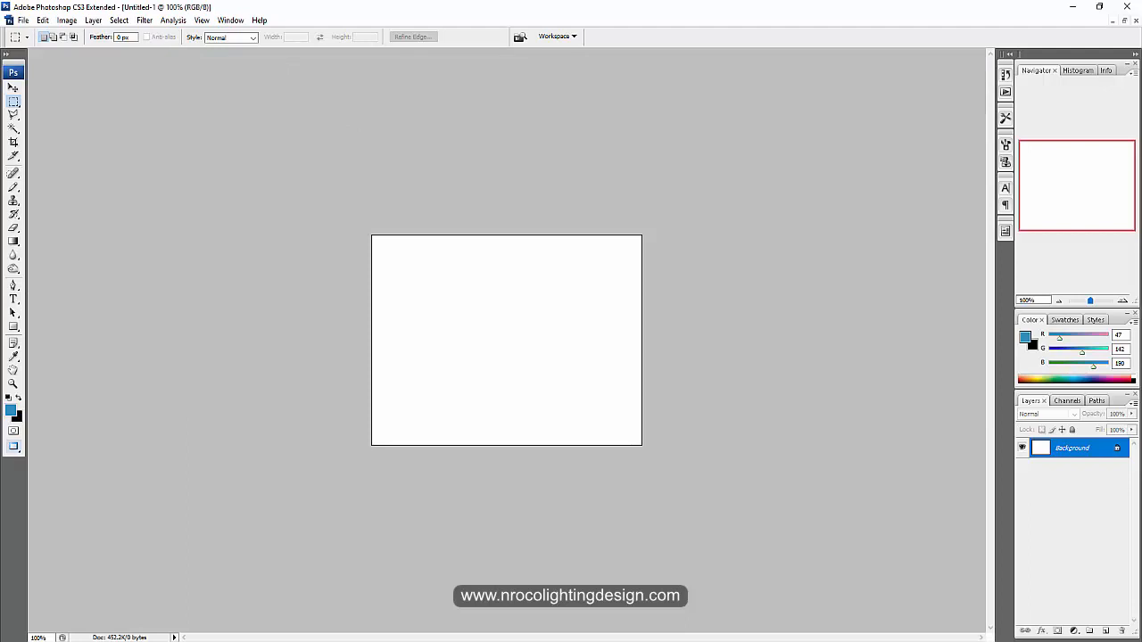
pyautogui.moveTo(401, 539)
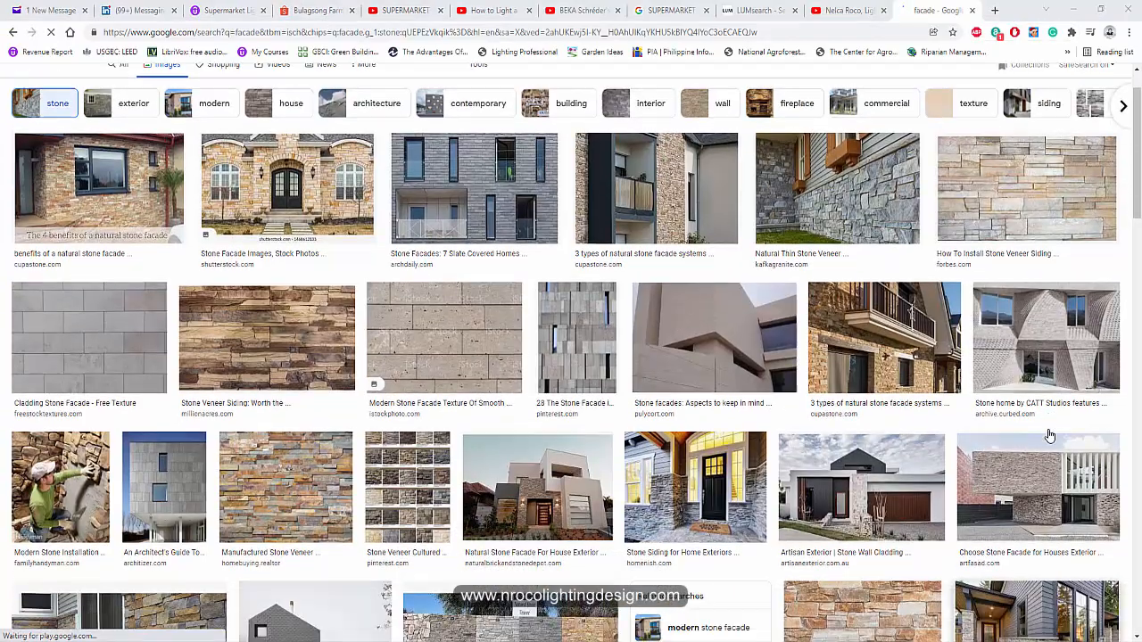
# Save the Natural Stone Veneers photo to the Desktop and open it in Photoshop CS3
pyautogui.scroll(-3)
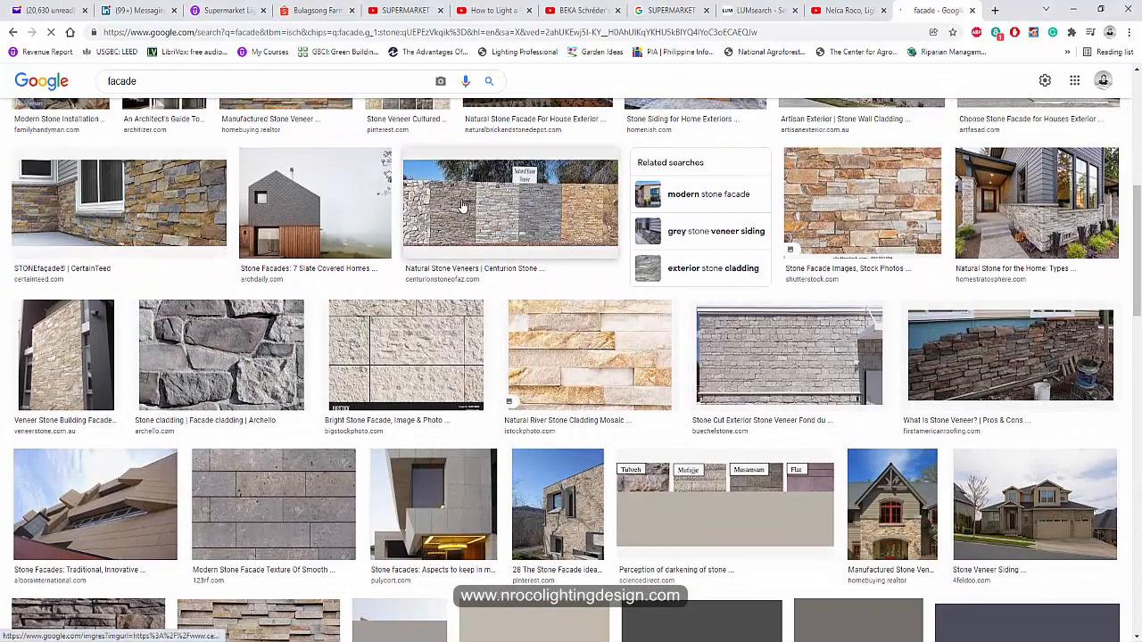
pyautogui.click(489, 203)
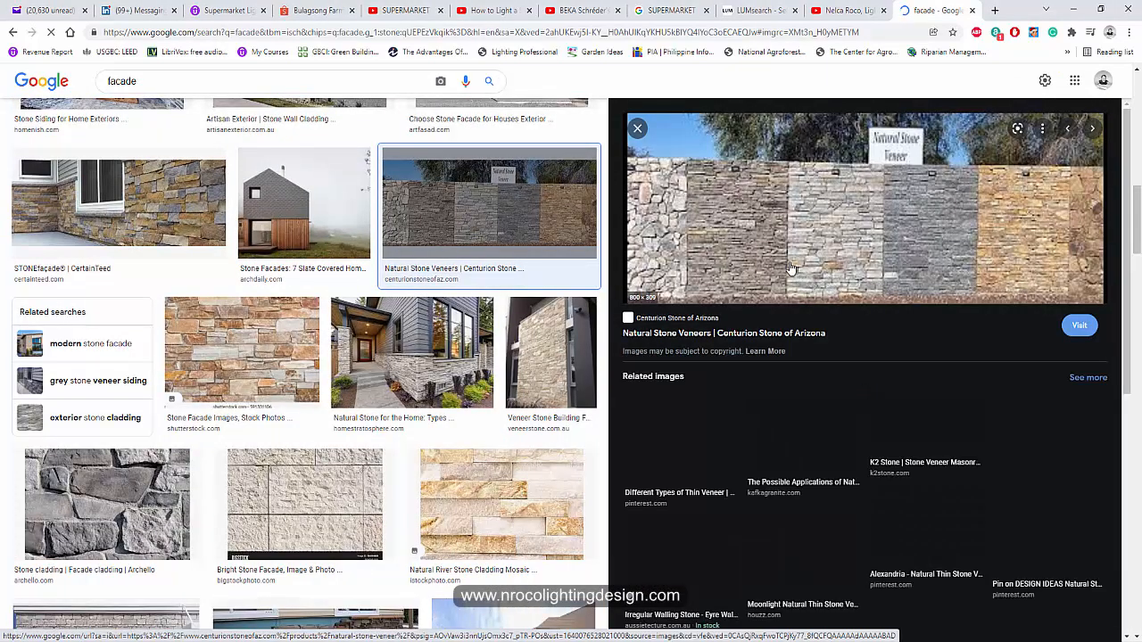
pyautogui.moveTo(928, 260)
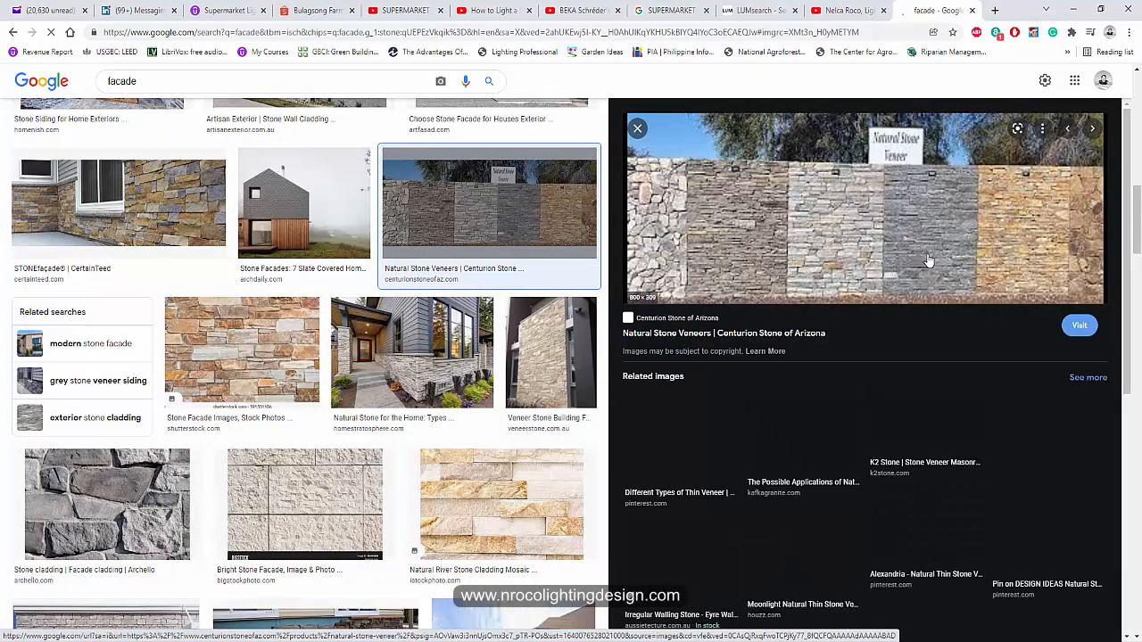
pyautogui.moveTo(890, 261)
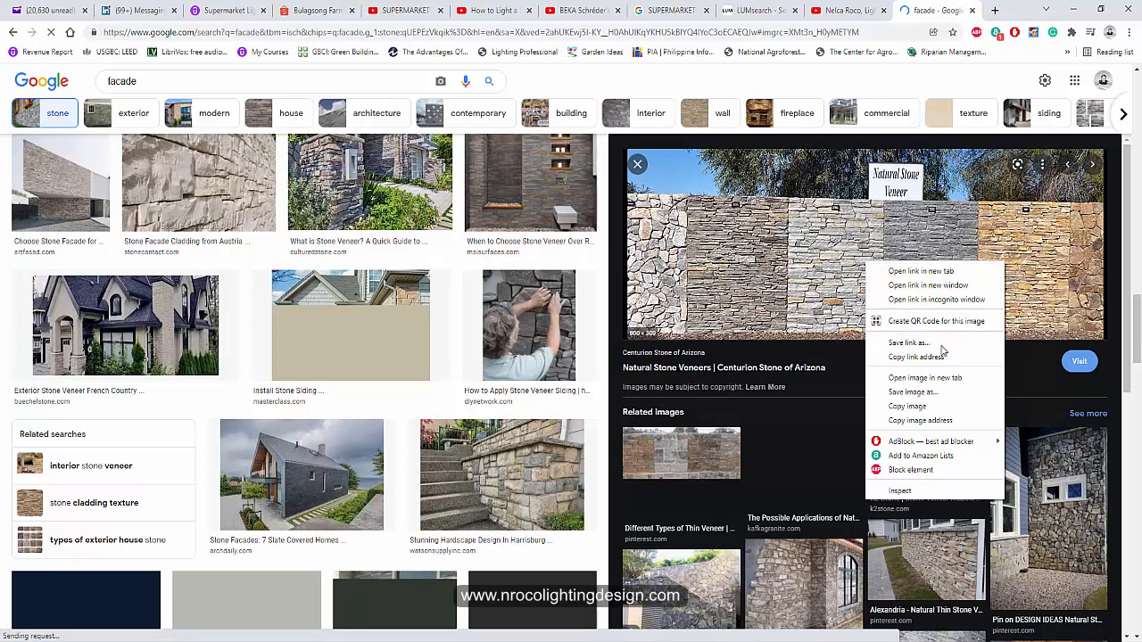
pyautogui.moveTo(912, 394)
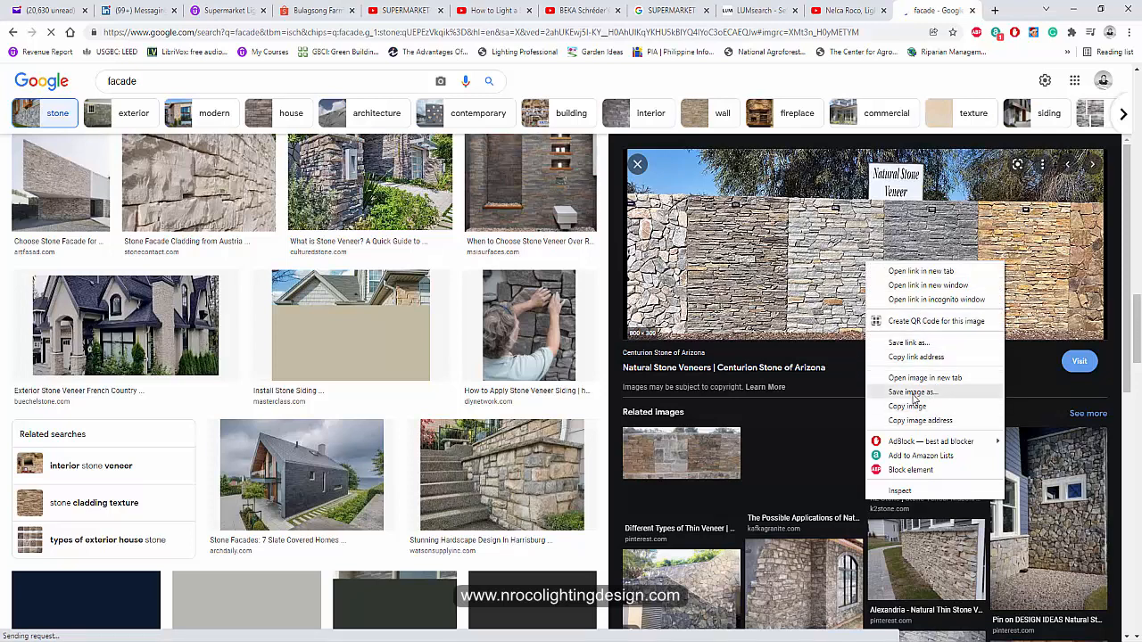
pyautogui.click(912, 393)
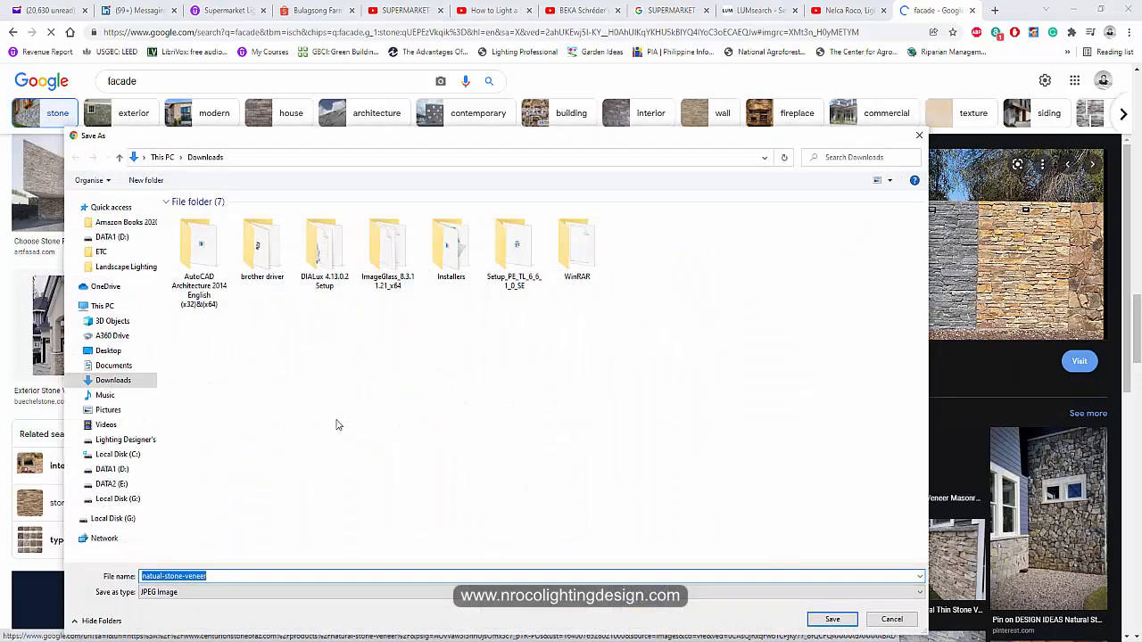
pyautogui.click(108, 349)
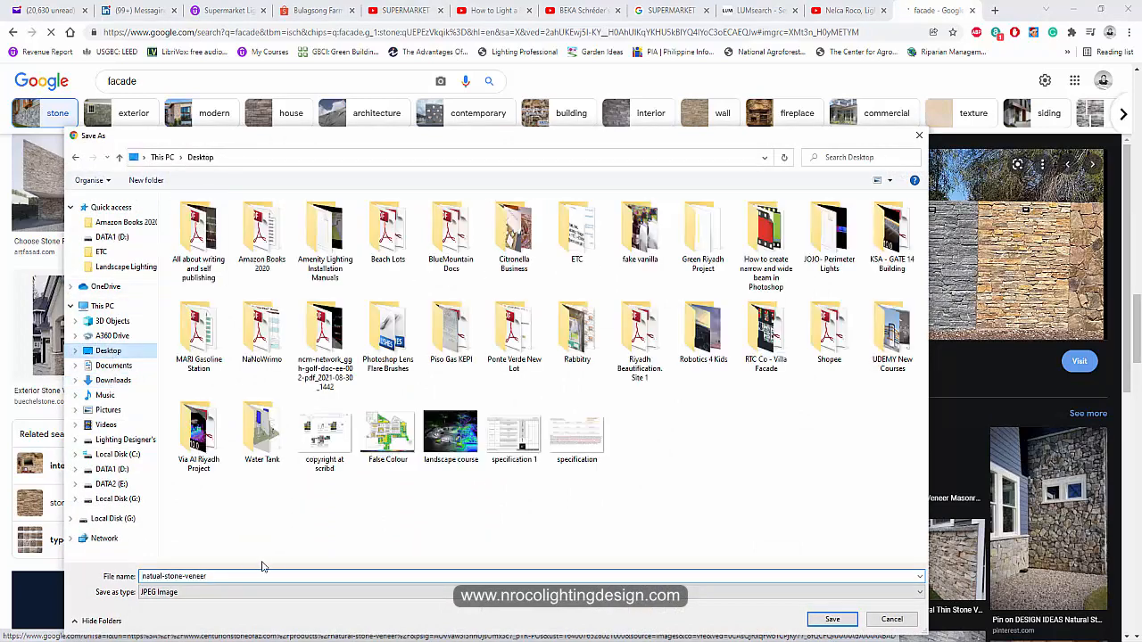
pyautogui.click(830, 619)
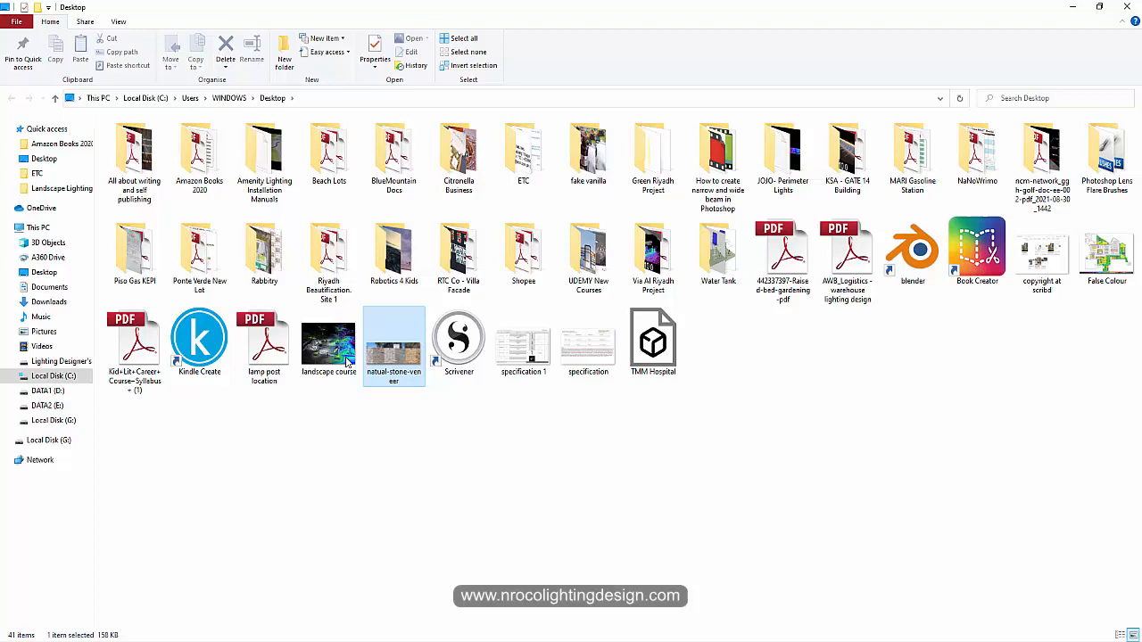
pyautogui.rightClick(394, 343)
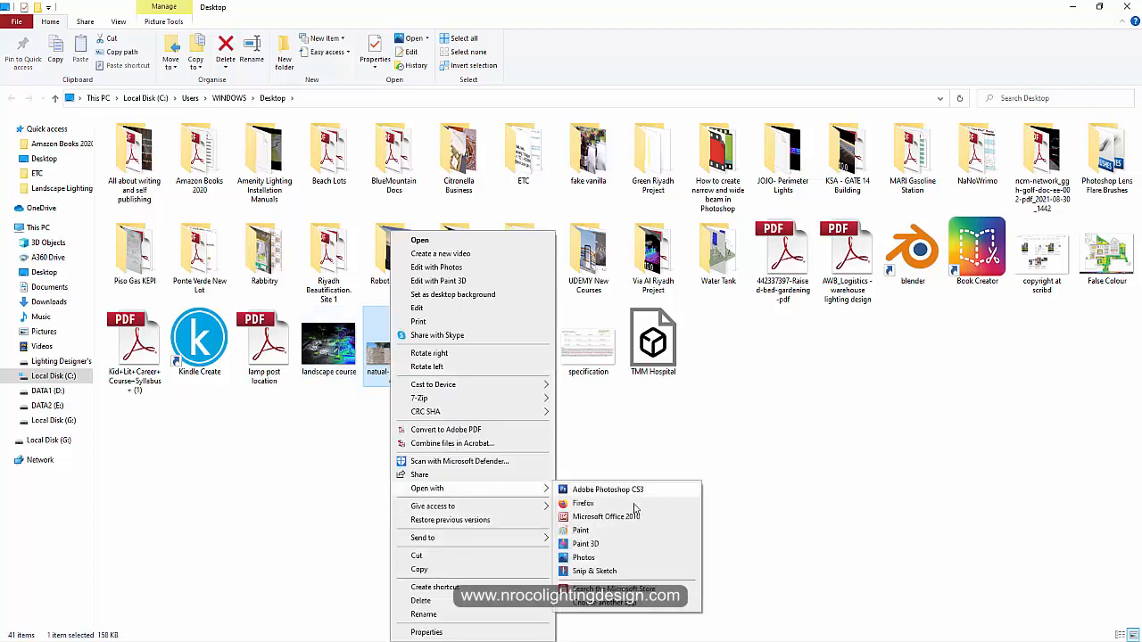
pyautogui.click(608, 489)
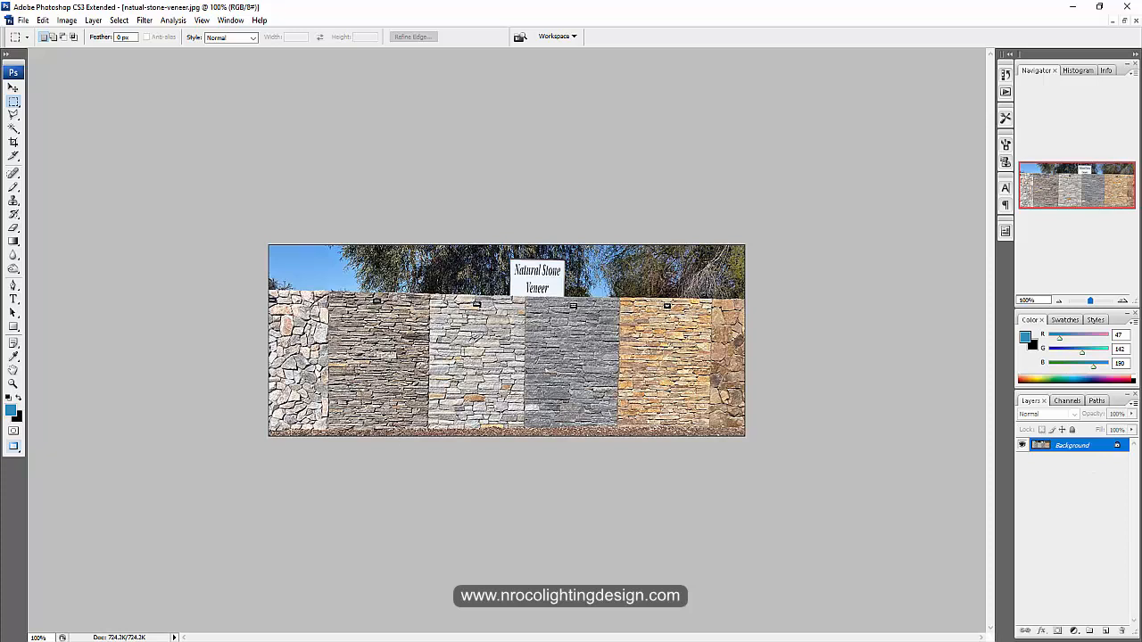
pyautogui.moveTo(1006, 523)
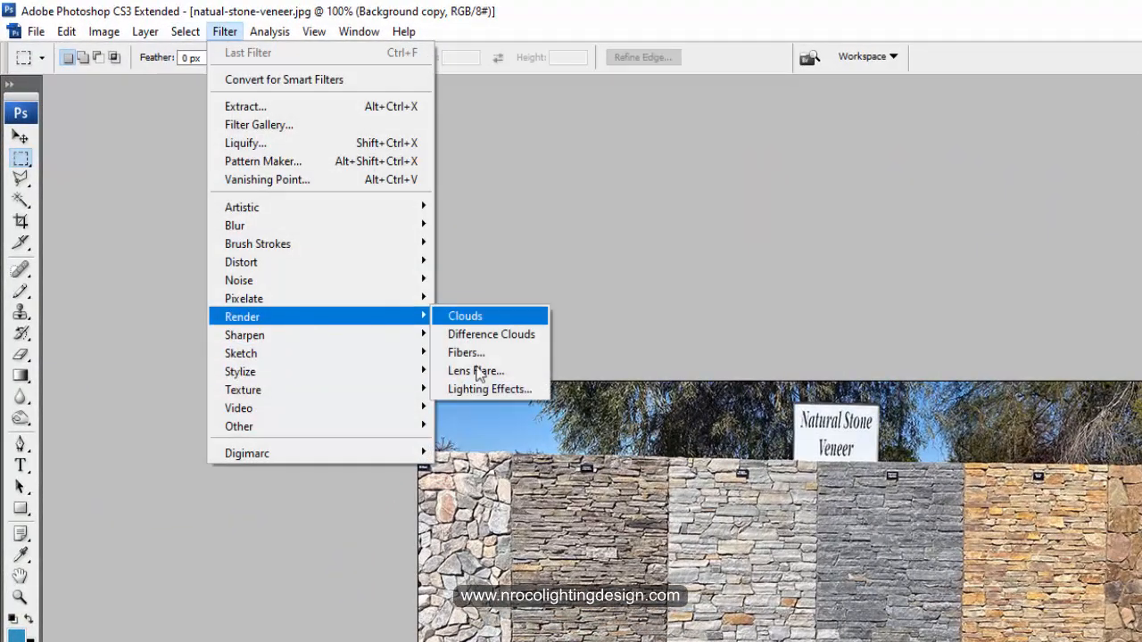
# Apply the Lighting Effects filter with the Five Lights Up style to the copied layer
pyautogui.click(489, 389)
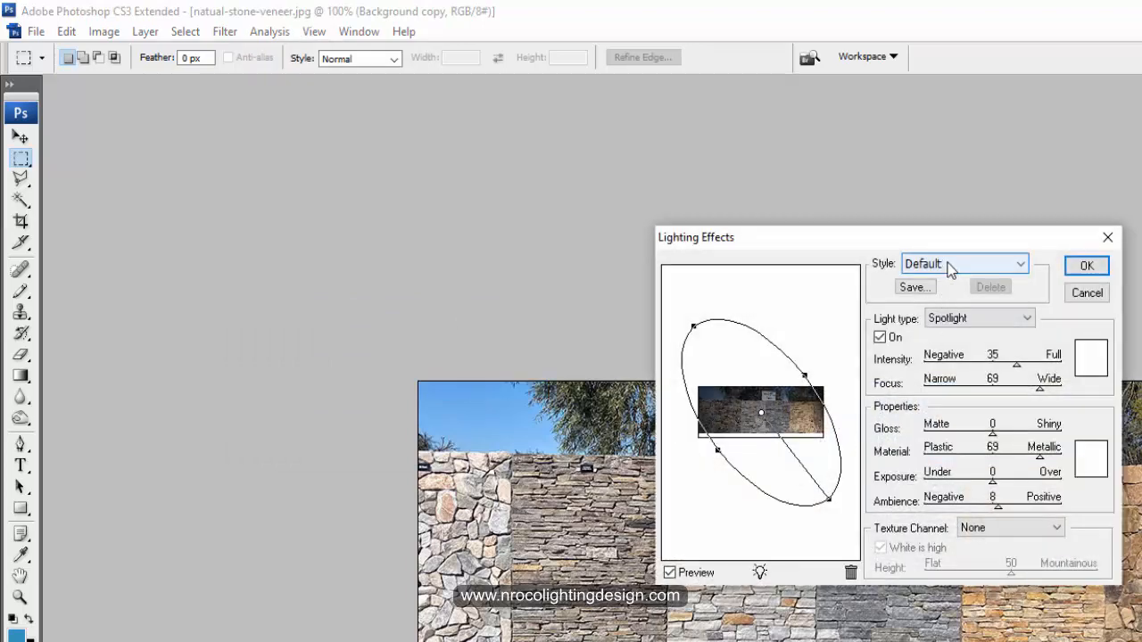
pyautogui.click(961, 263)
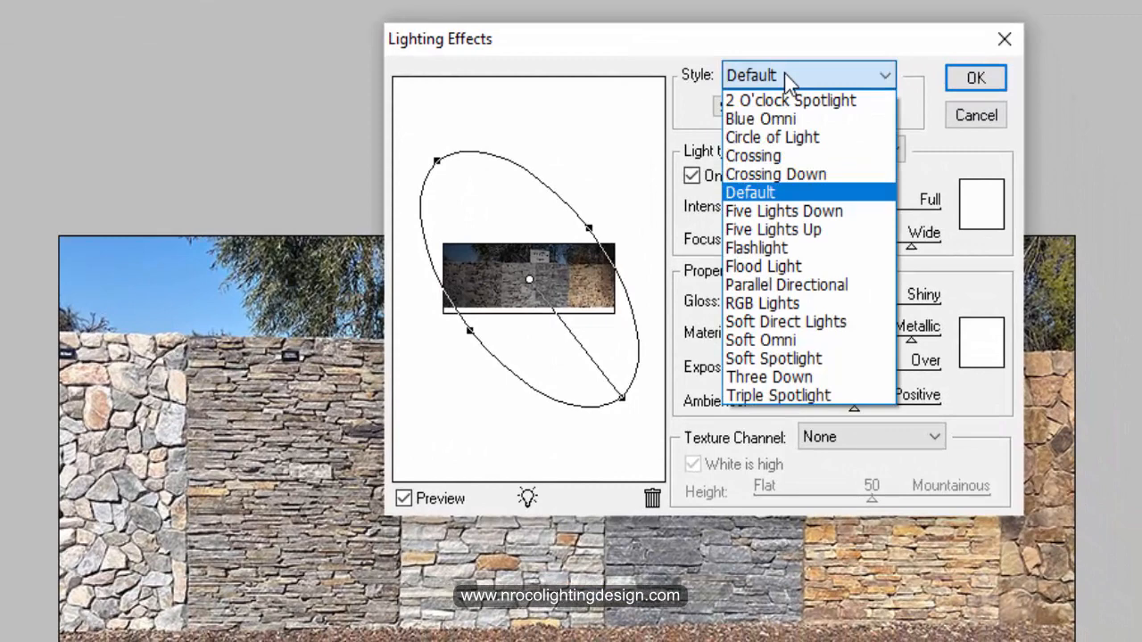
pyautogui.moveTo(756, 248)
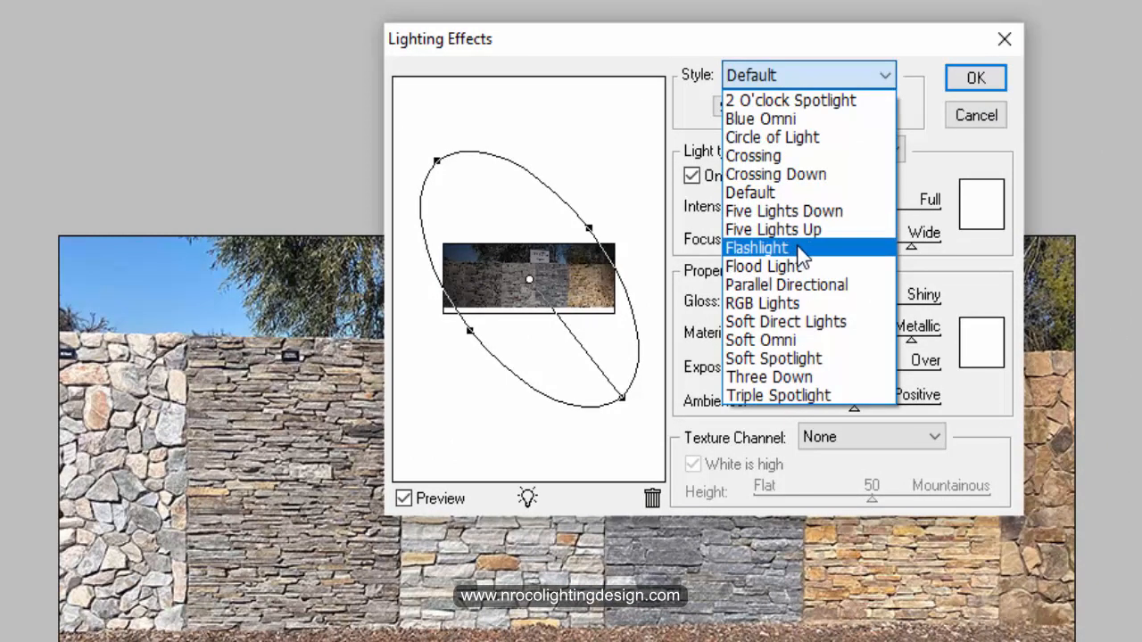
pyautogui.click(772, 229)
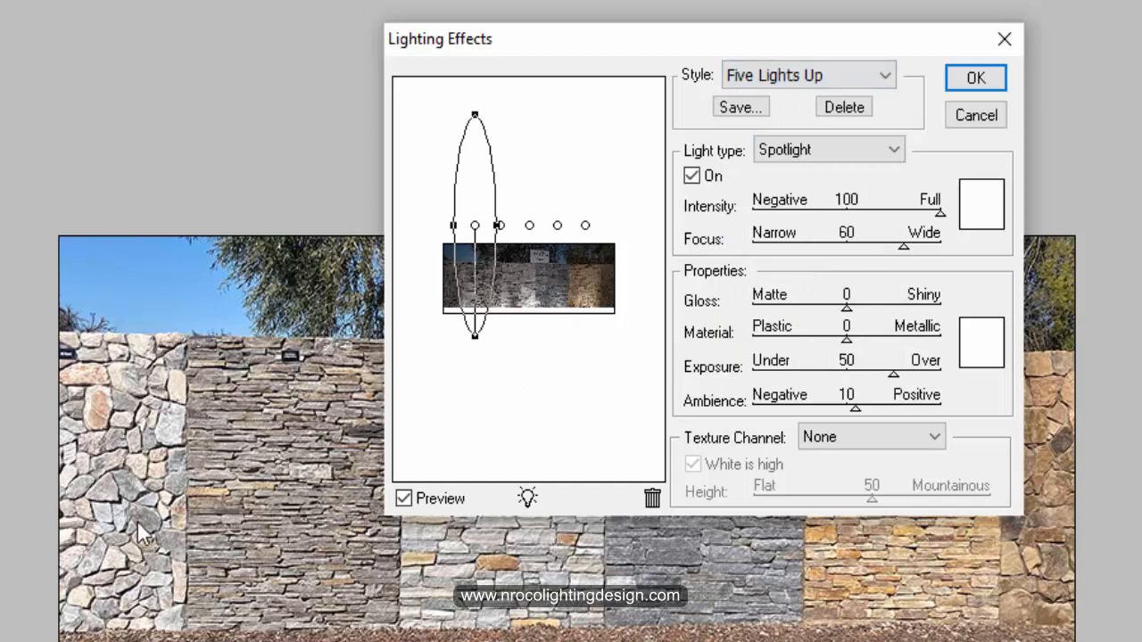
pyautogui.moveTo(568, 157)
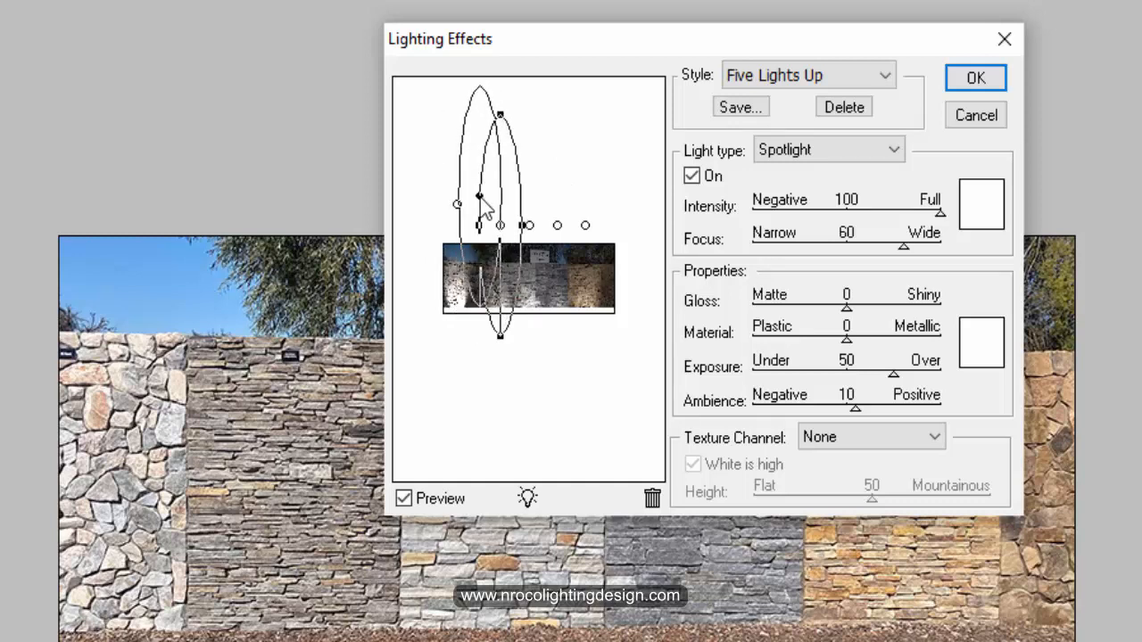
# Space the five spotlights evenly along the wall base and apply the effect
pyautogui.moveTo(477, 197); pyautogui.dragTo(530, 196)
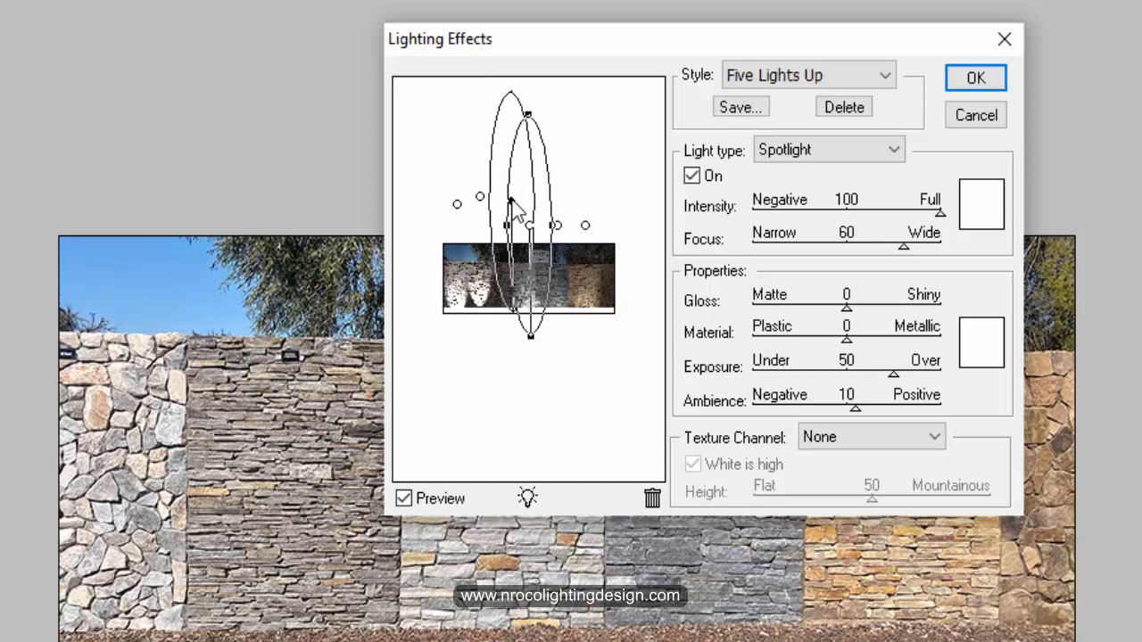
pyautogui.moveTo(508, 203); pyautogui.dragTo(558, 210)
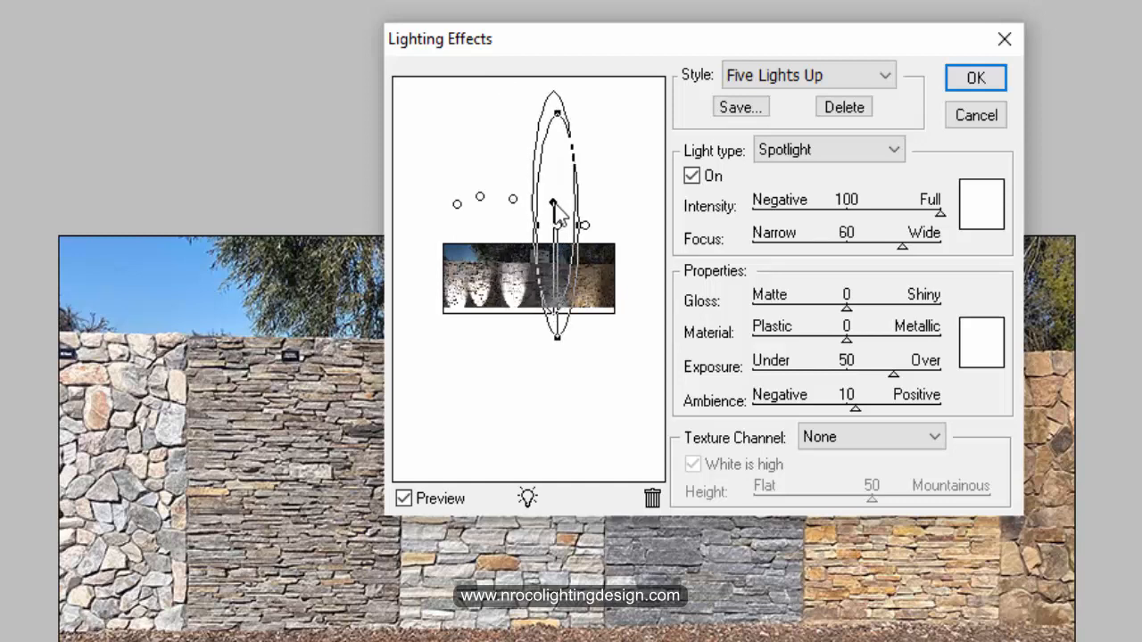
pyautogui.moveTo(551, 203); pyautogui.dragTo(585, 201)
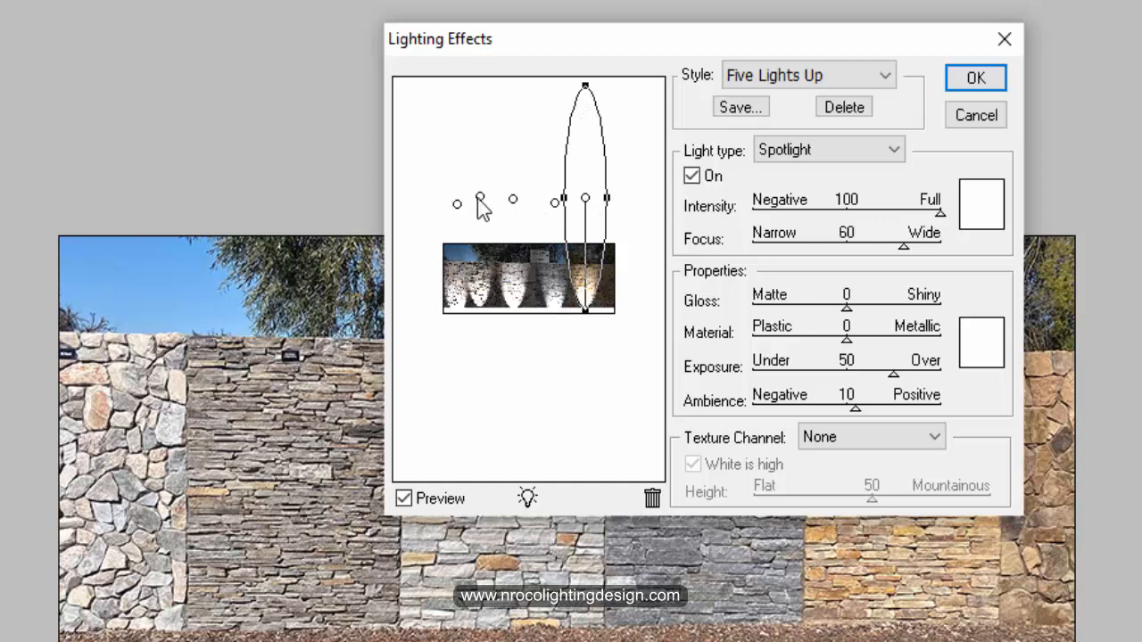
pyautogui.moveTo(585, 201); pyautogui.dragTo(483, 202)
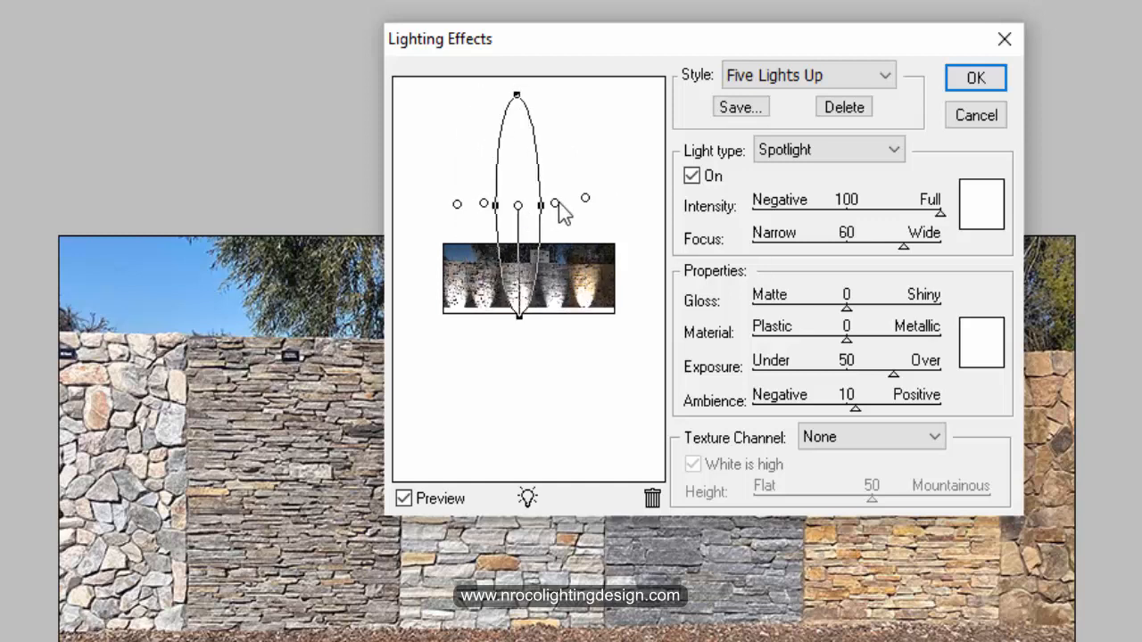
pyautogui.moveTo(517, 203); pyautogui.dragTo(584, 203)
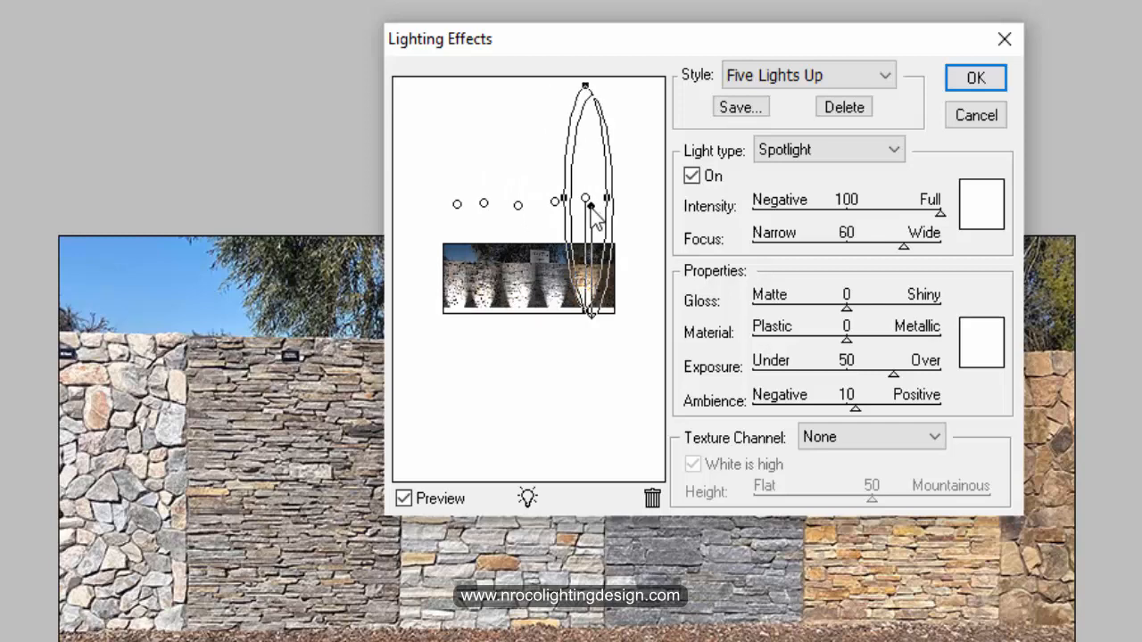
pyautogui.click(975, 77)
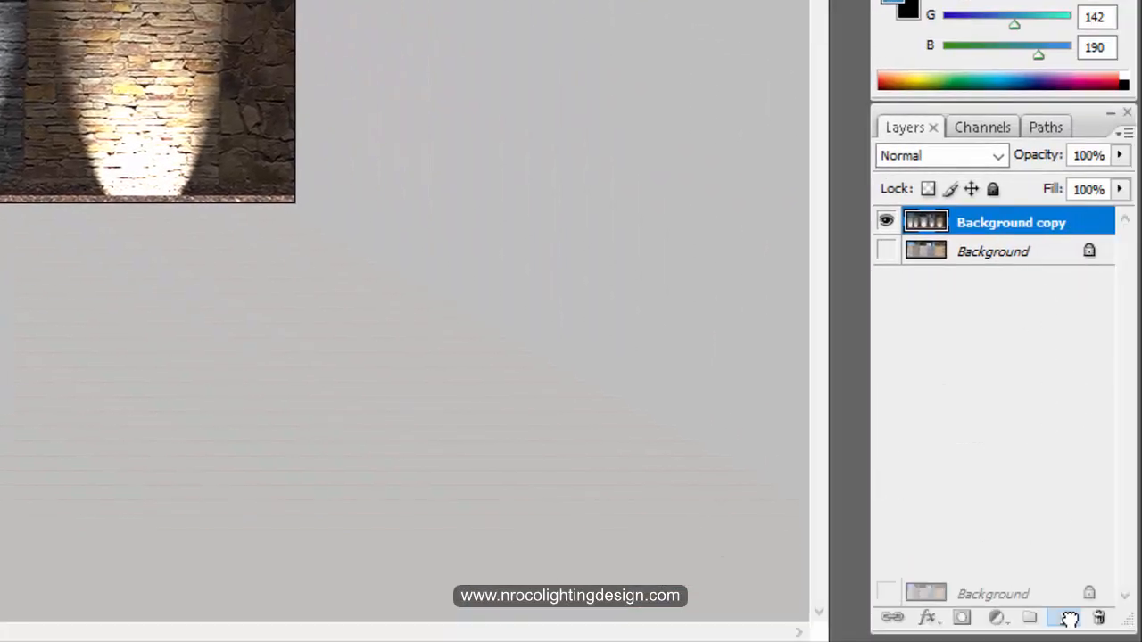
# Duplicate the Background layer, hide Background copy, and show Background copy 2
pyautogui.click(1064, 617)
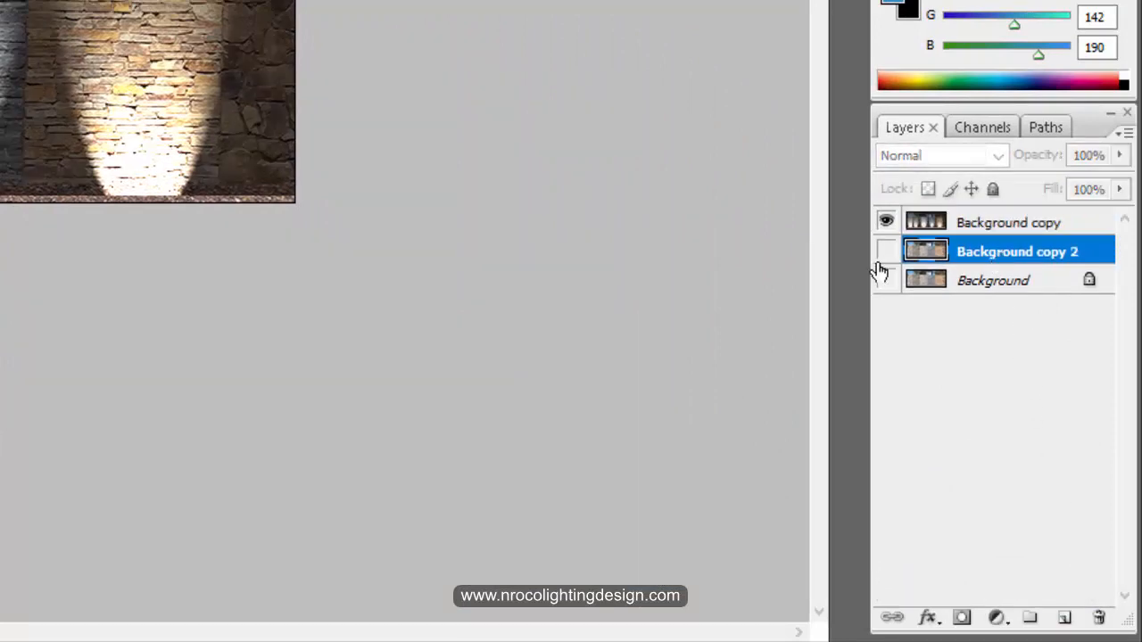
pyautogui.click(885, 221)
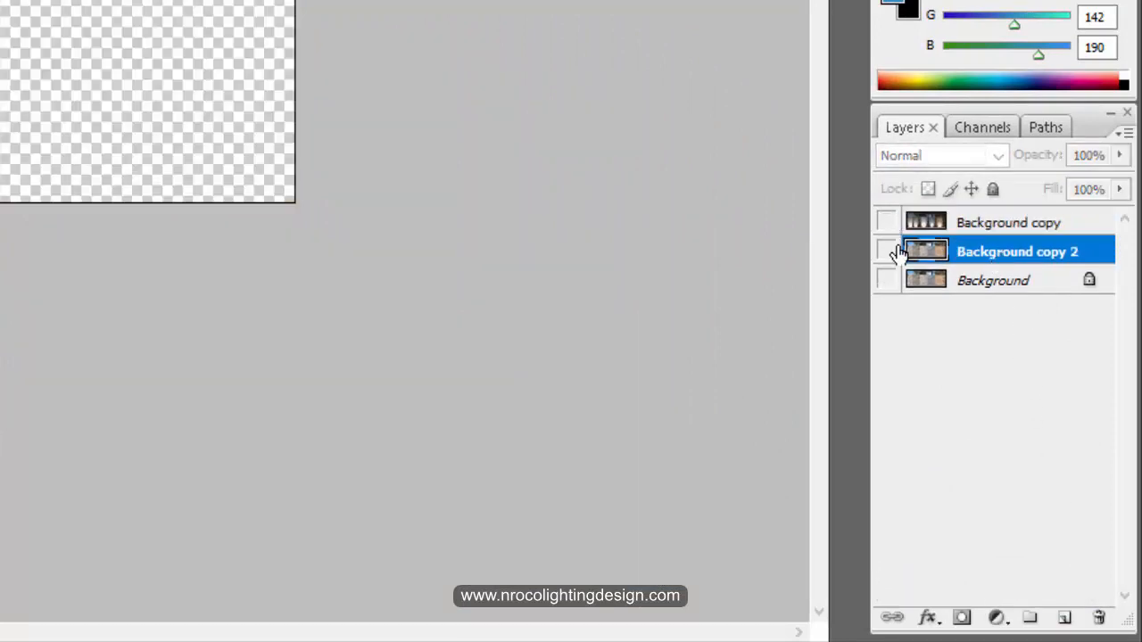
pyautogui.click(886, 251)
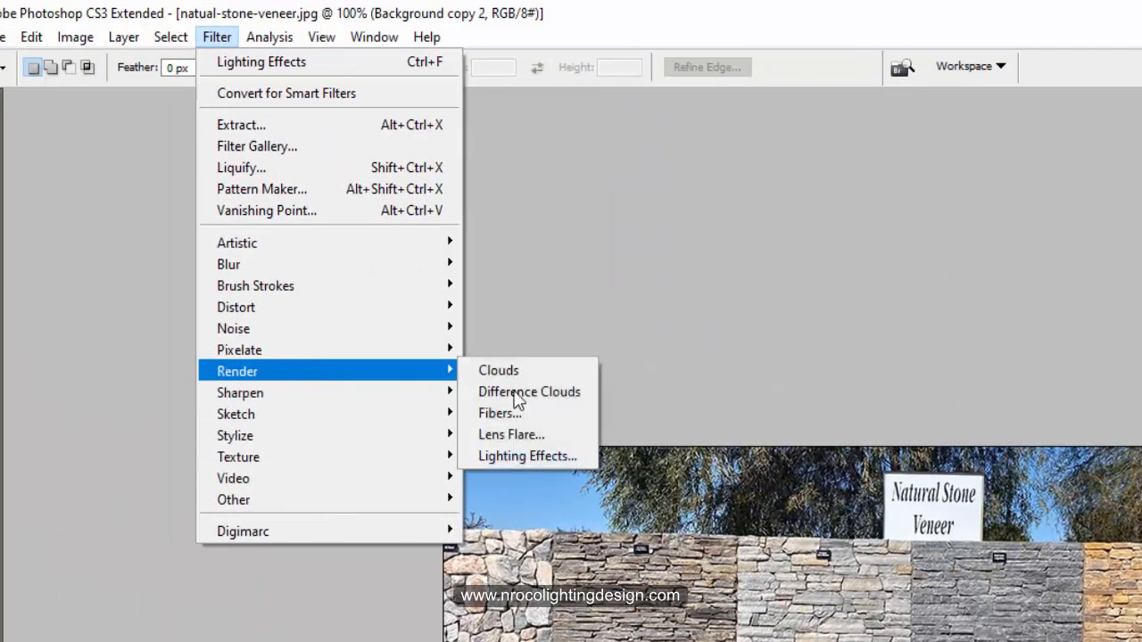
# In Lighting Effects, remove an extra light and narrow the remaining spotlight beam
pyautogui.click(527, 456)
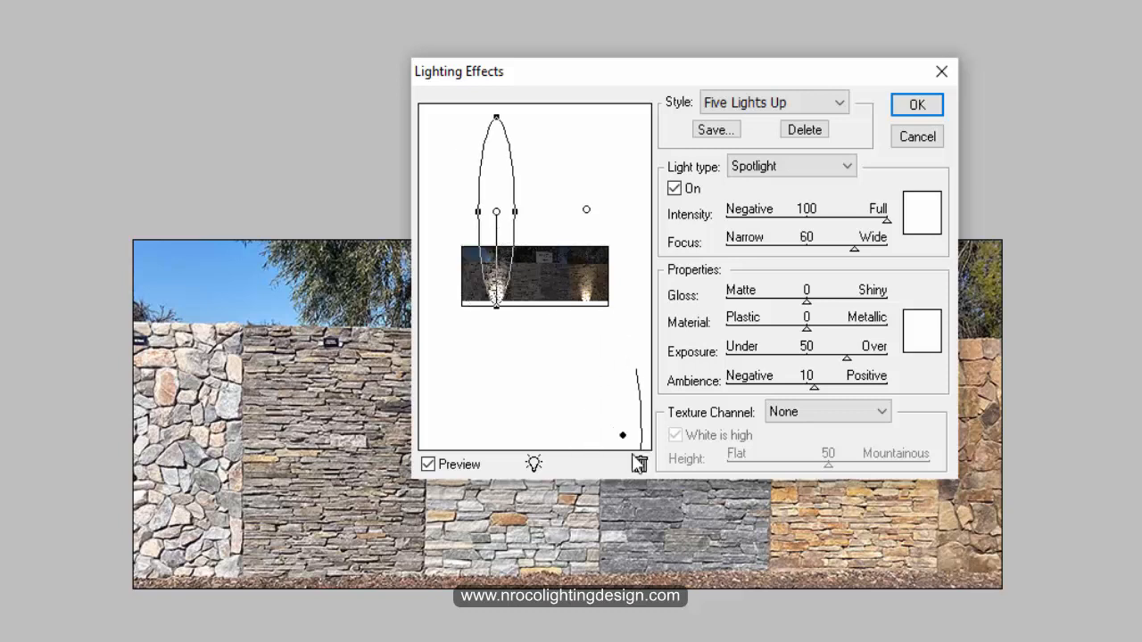
pyautogui.moveTo(495, 209); pyautogui.dragTo(586, 210)
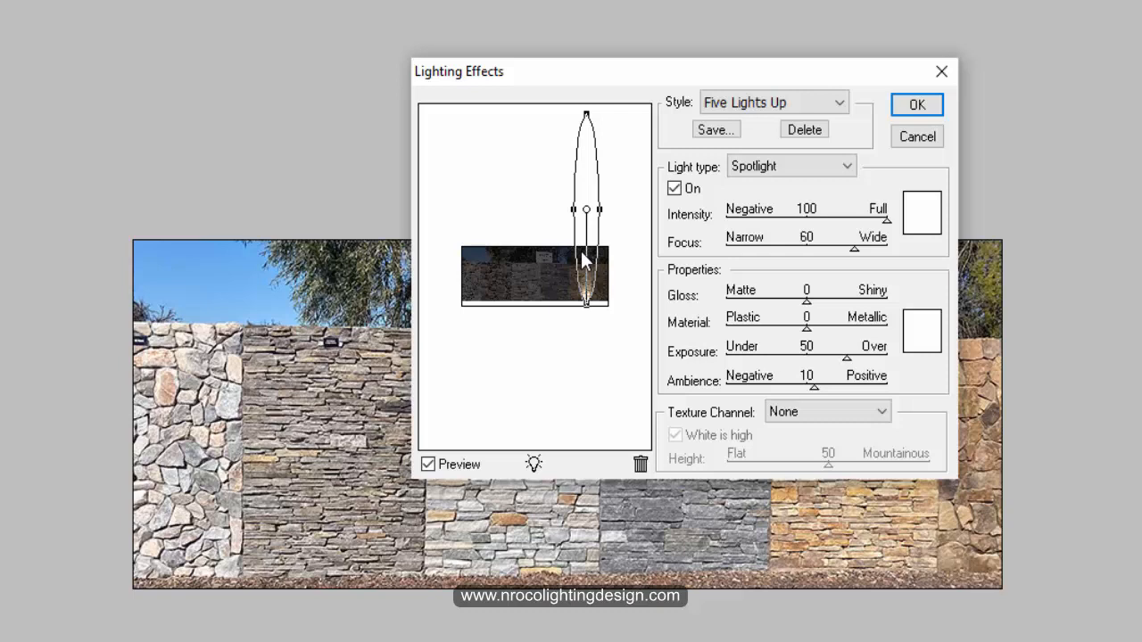
pyautogui.moveTo(609, 209); pyautogui.dragTo(585, 210)
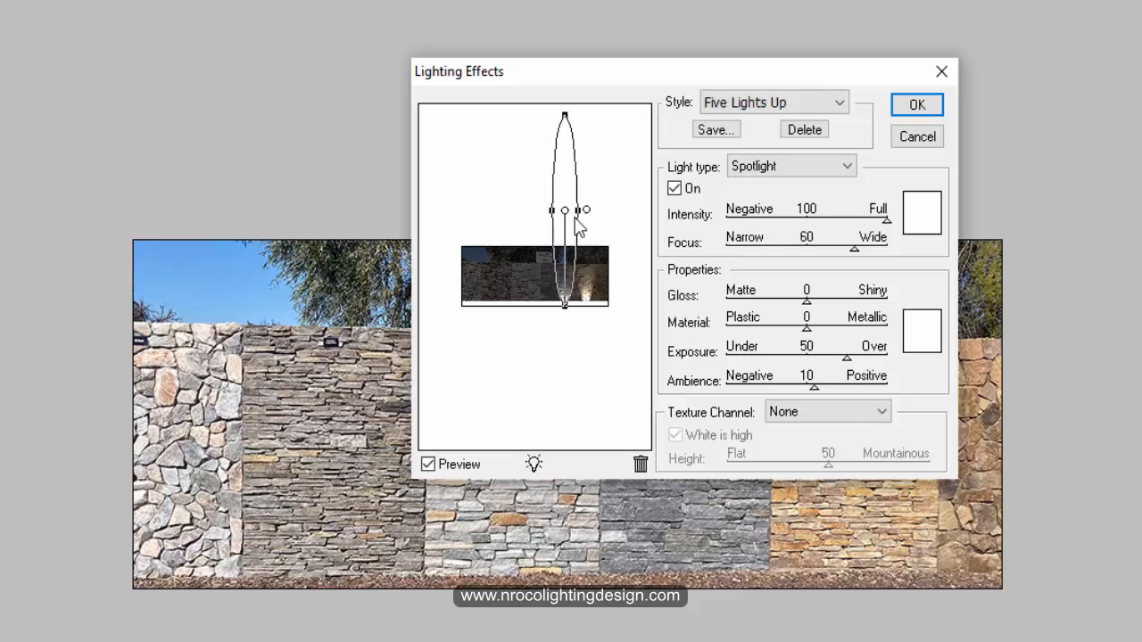
# Add four more narrow spotlights in a row along the base of the wall
pyautogui.moveTo(585, 210); pyautogui.dragTo(557, 223)
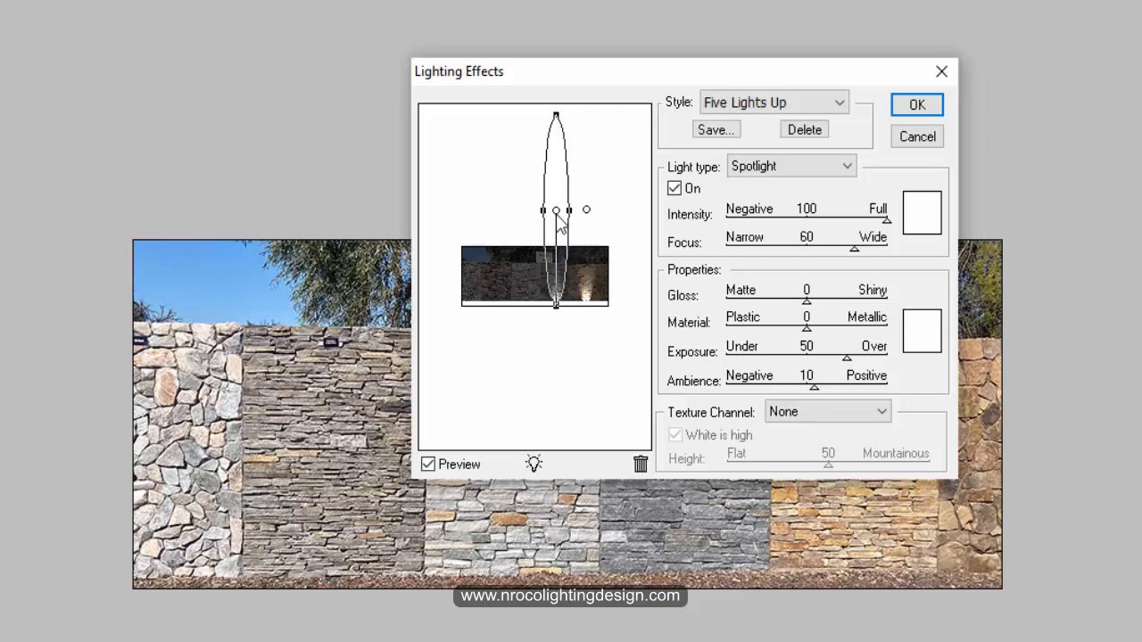
pyautogui.moveTo(555, 210); pyautogui.dragTo(531, 210)
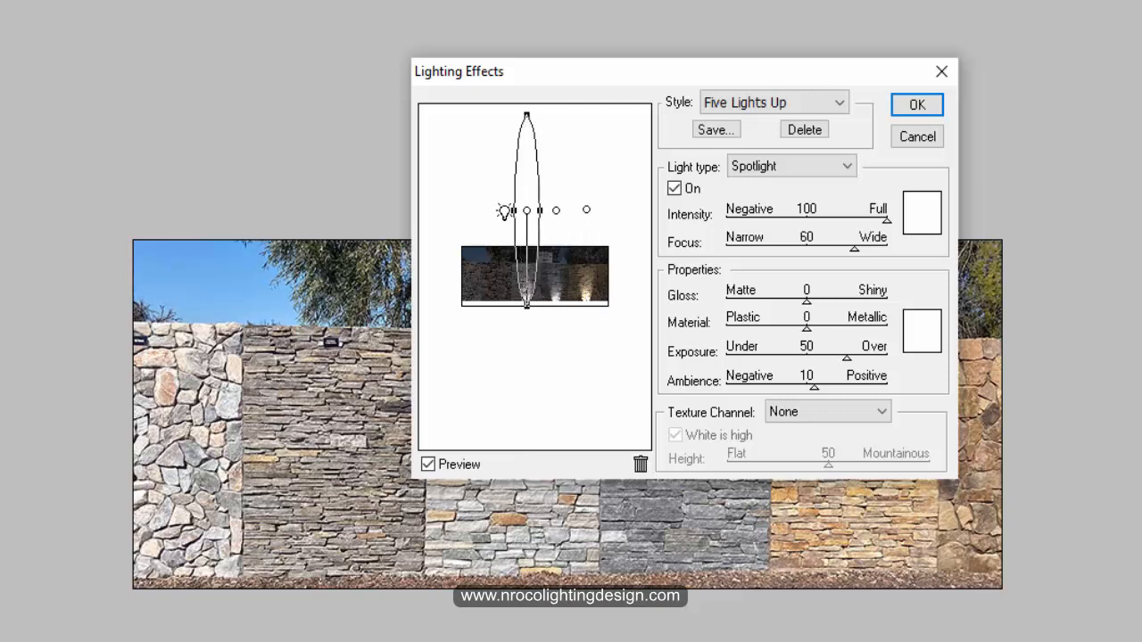
pyautogui.moveTo(526, 210); pyautogui.dragTo(495, 210)
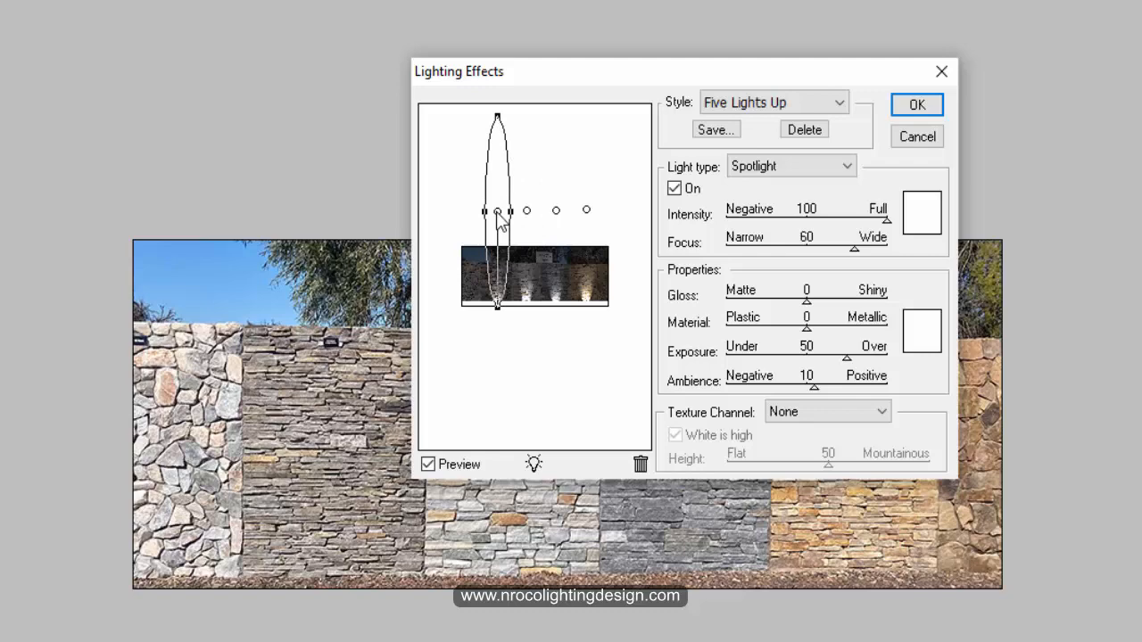
pyautogui.moveTo(497, 211); pyautogui.dragTo(468, 211)
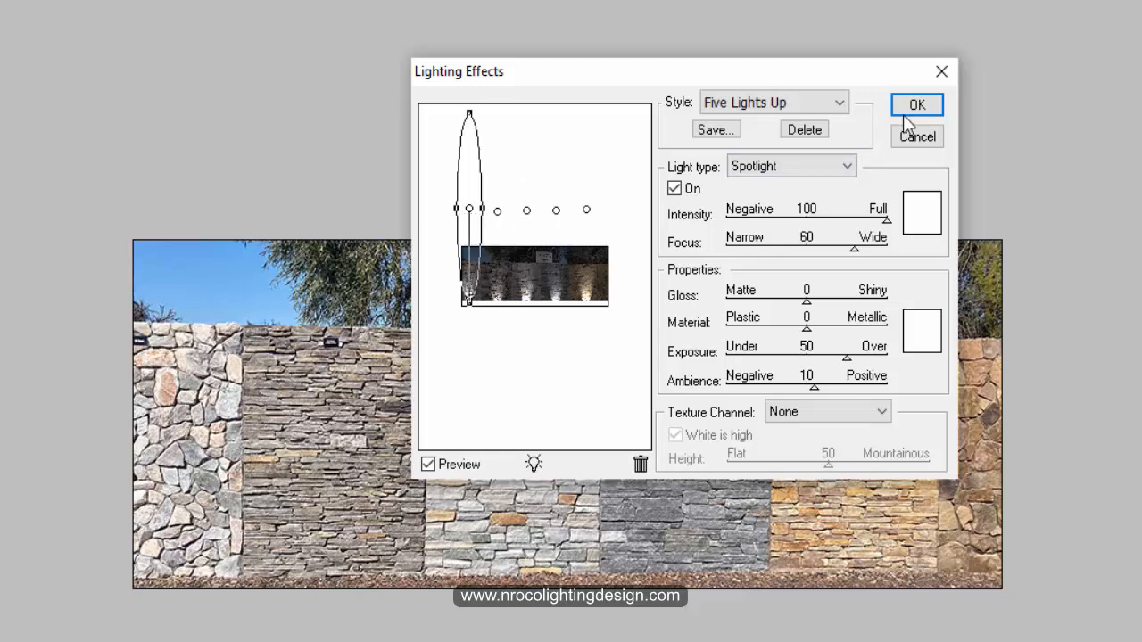
pyautogui.click(916, 104)
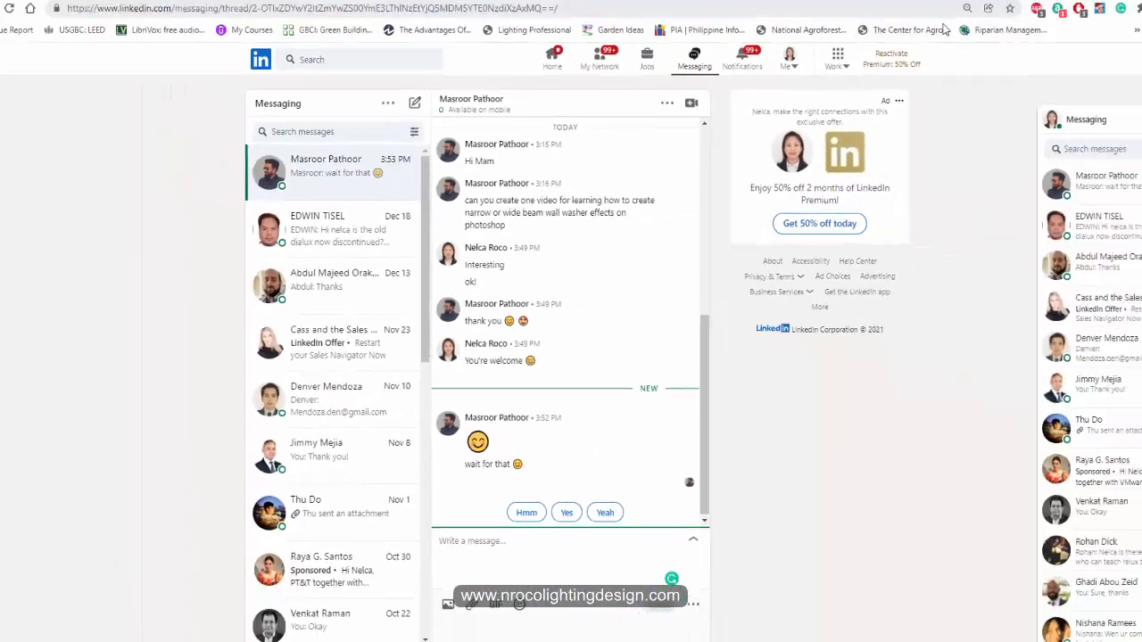
# Switch to the LUMsearch tab to view its beam distribution options
pyautogui.click(759, 10)
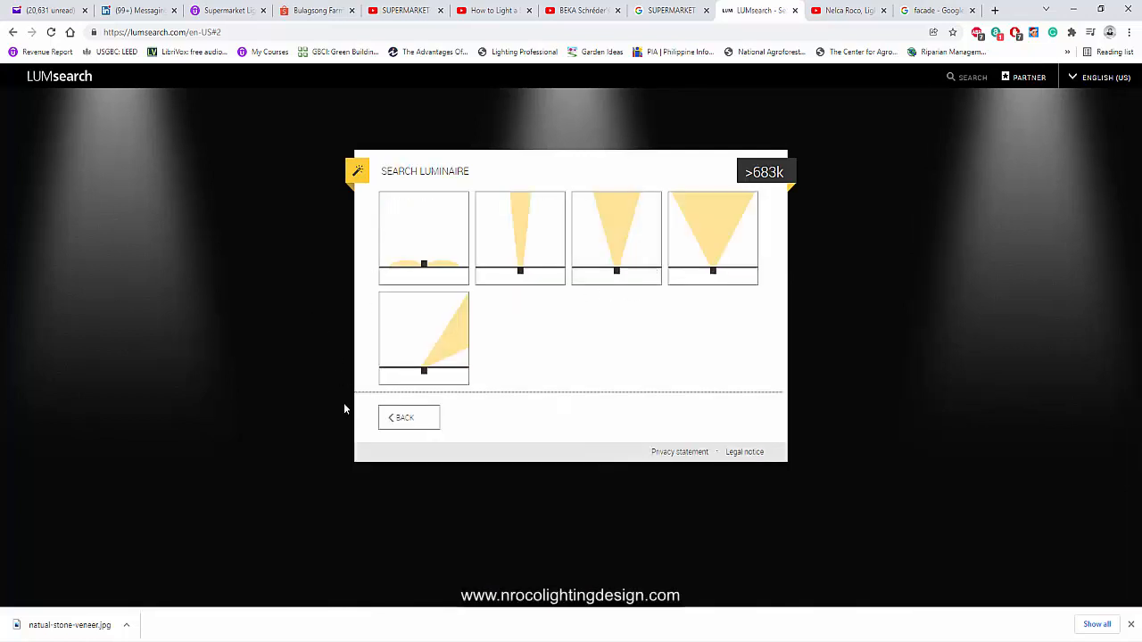
pyautogui.moveTo(539, 241)
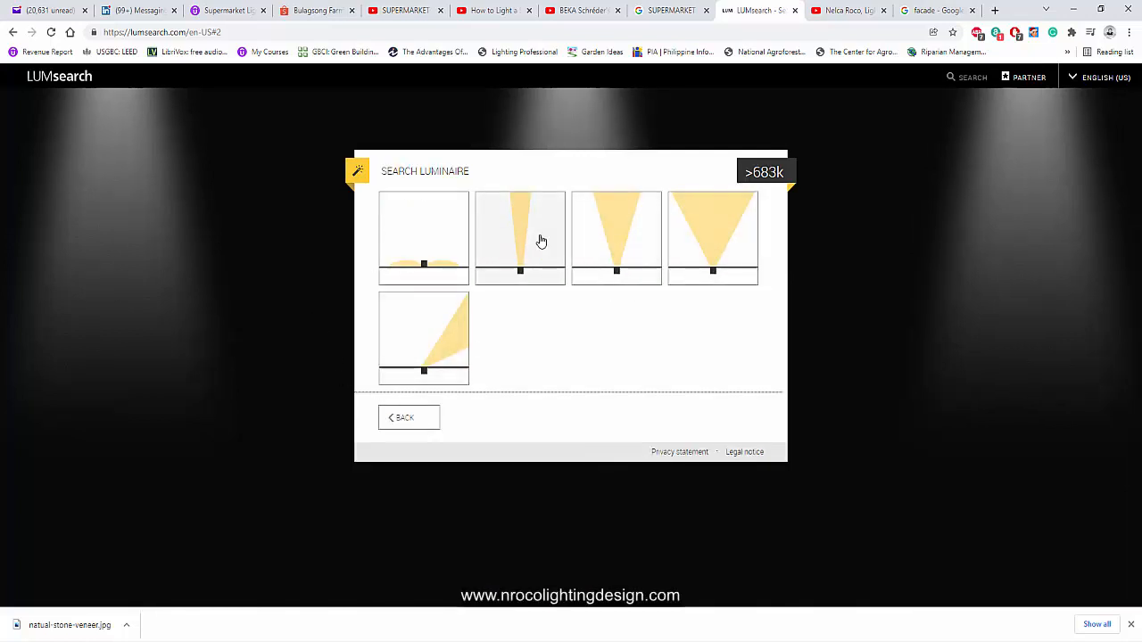